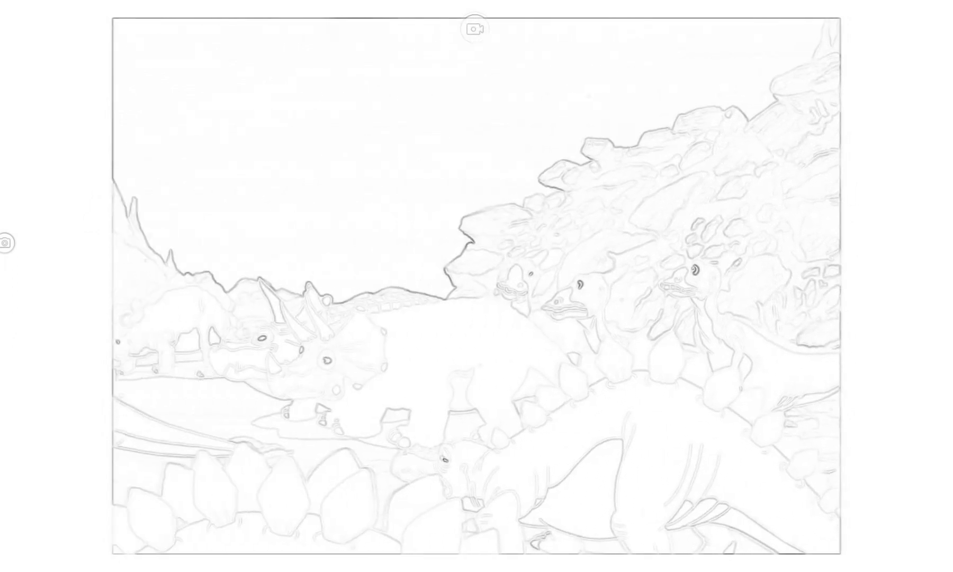
Advance the slideshow to the long-necked sauropod sketch standing above the small young dinosaurs
click(476, 28)
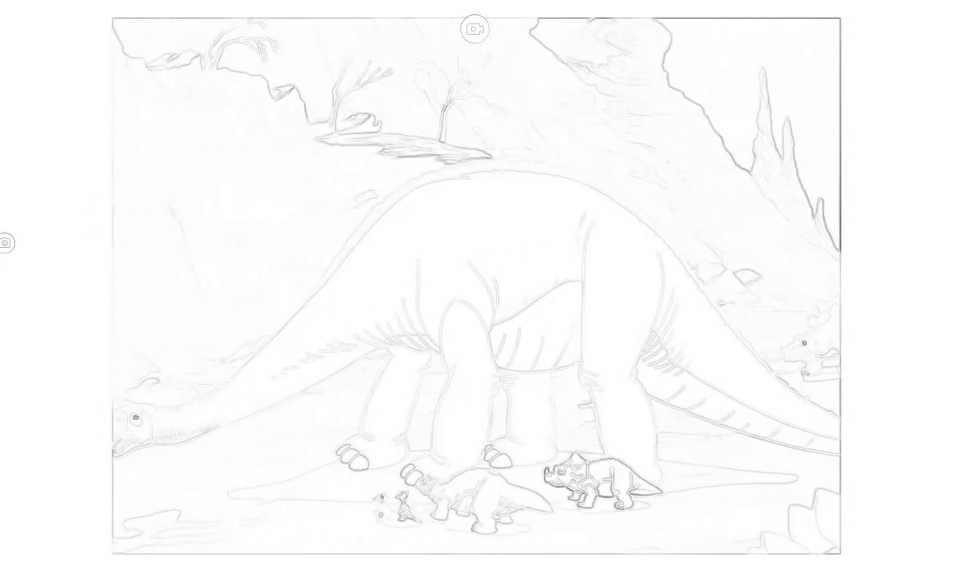